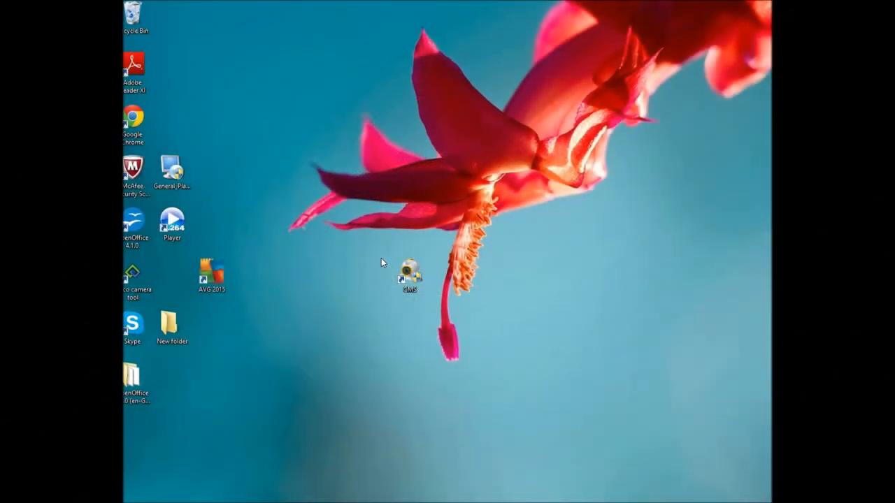
Step: Launch the H.264 DVR CMS program from its desktop shortcut
click(414, 274)
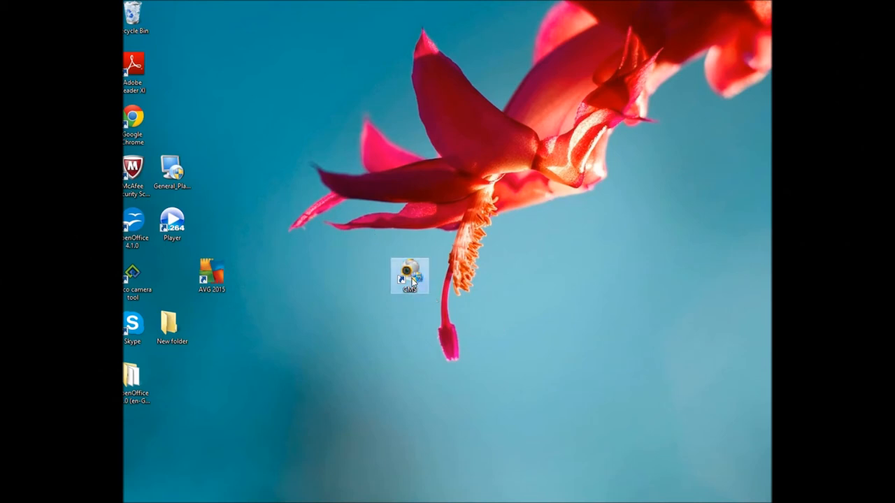
double_click(411, 273)
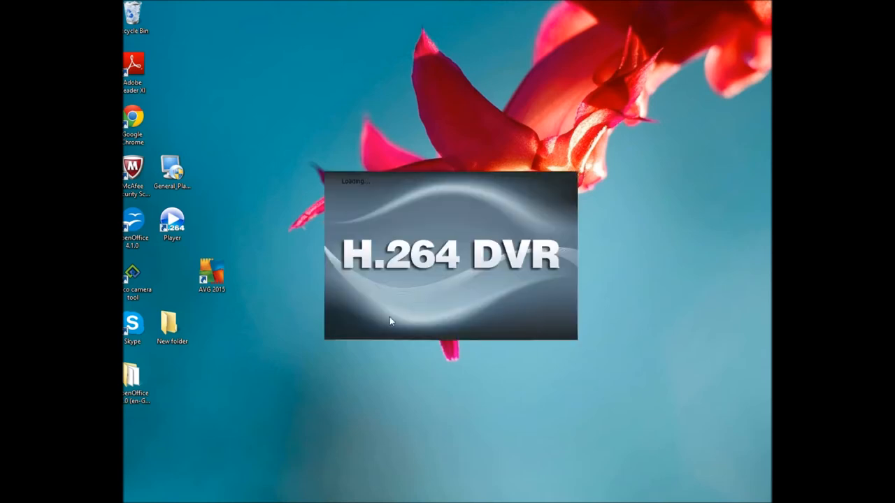
mouse_move(427, 174)
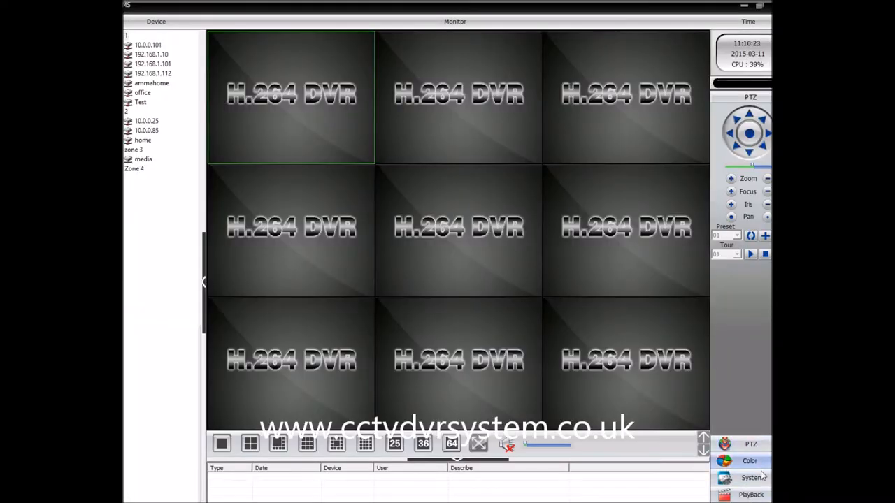
Step: Bring up the Device Manager from System and select Zone 4 as the target zone
click(753, 479)
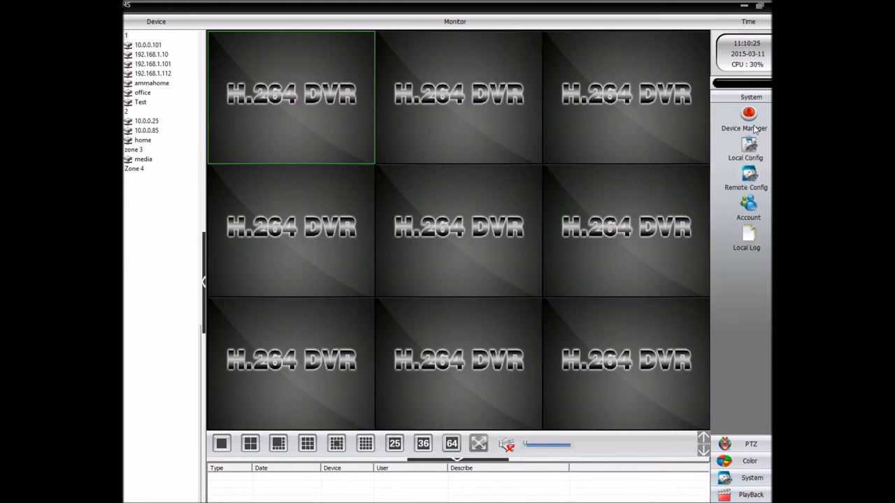
mouse_move(762, 139)
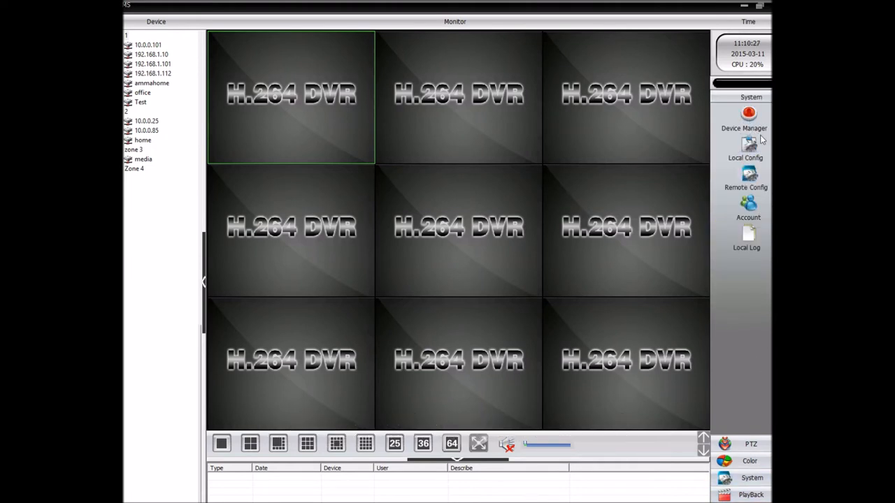
click(744, 115)
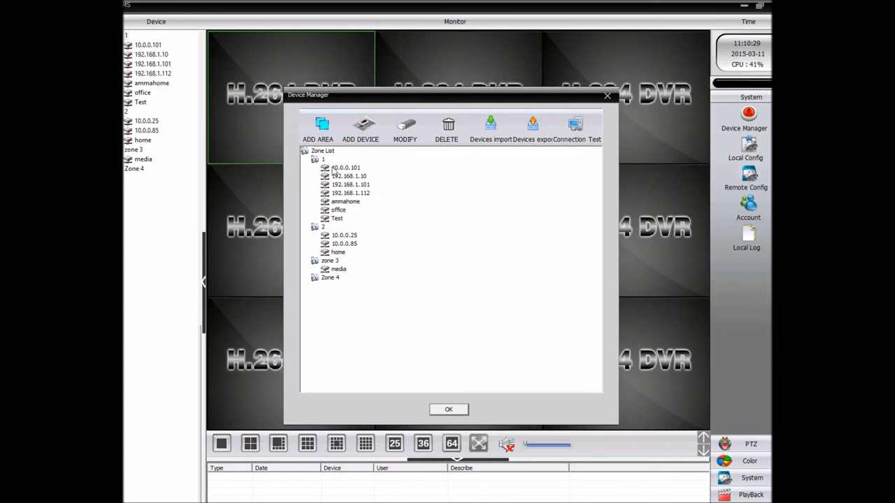
click(328, 276)
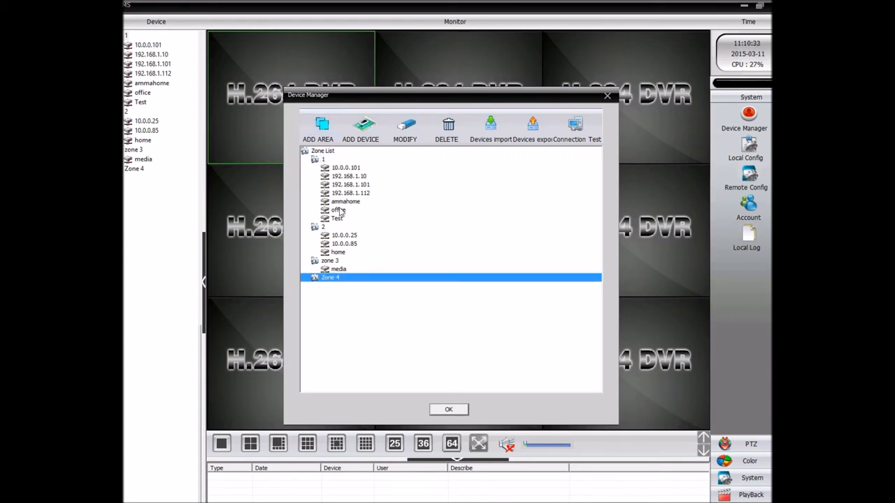
mouse_move(362, 126)
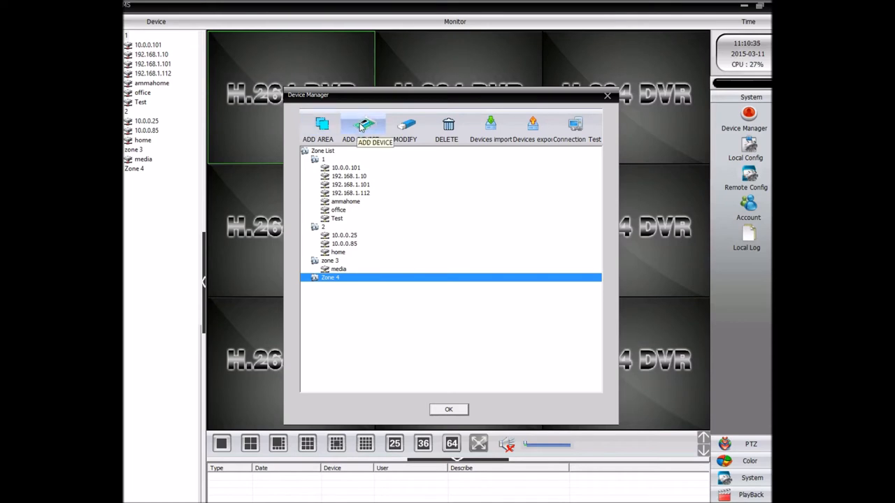
Step: Add a device to Zone 4 by IP search, choosing 192.168.1.10 on port 34567, and dismiss the duplicate-name warning
click(363, 126)
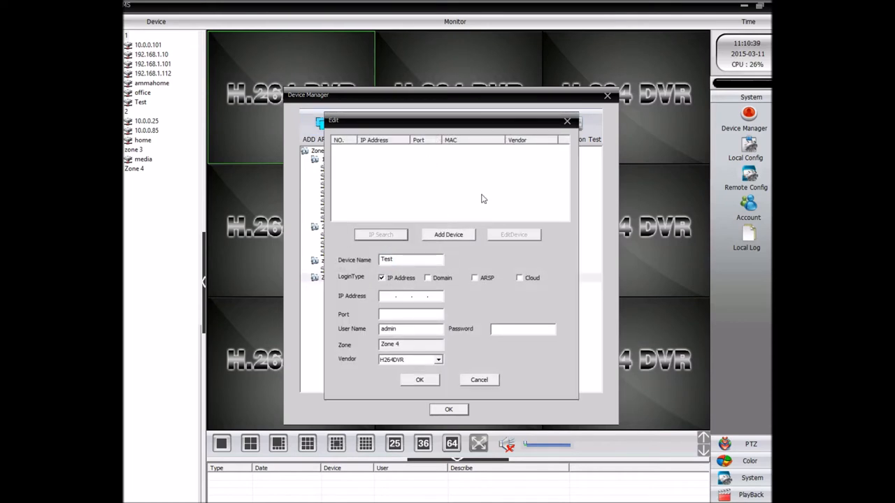
click(381, 234)
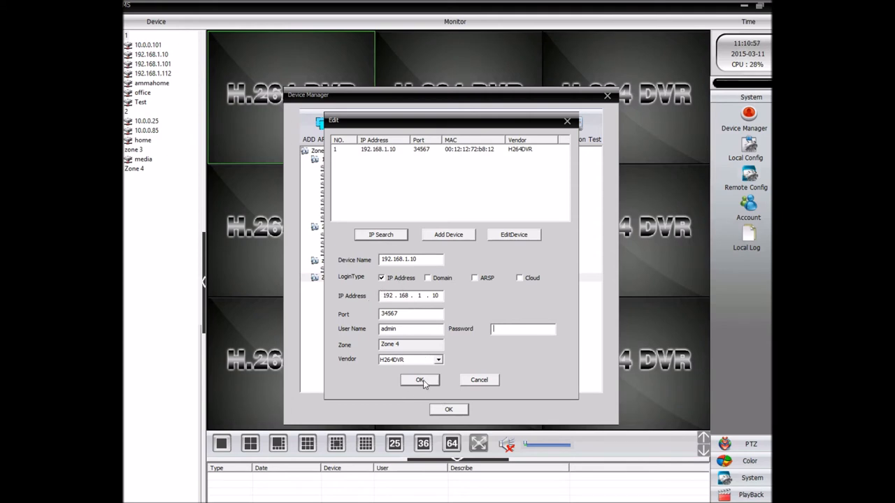
click(420, 380)
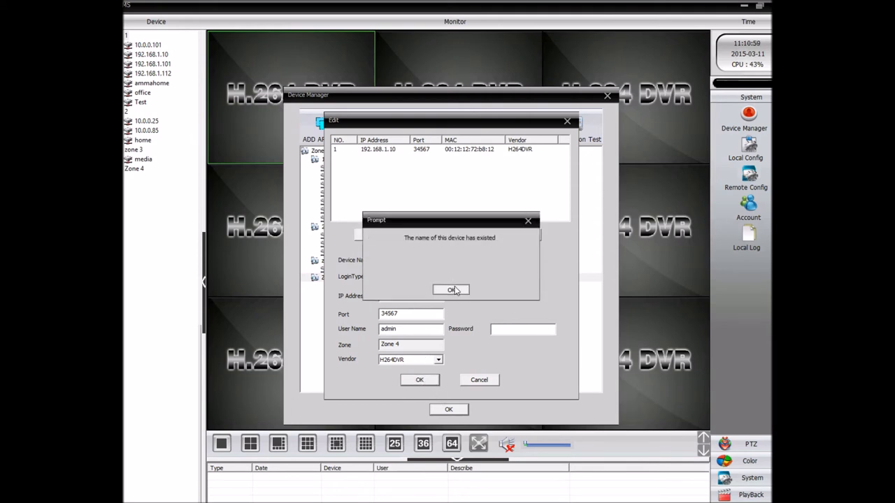
click(450, 289)
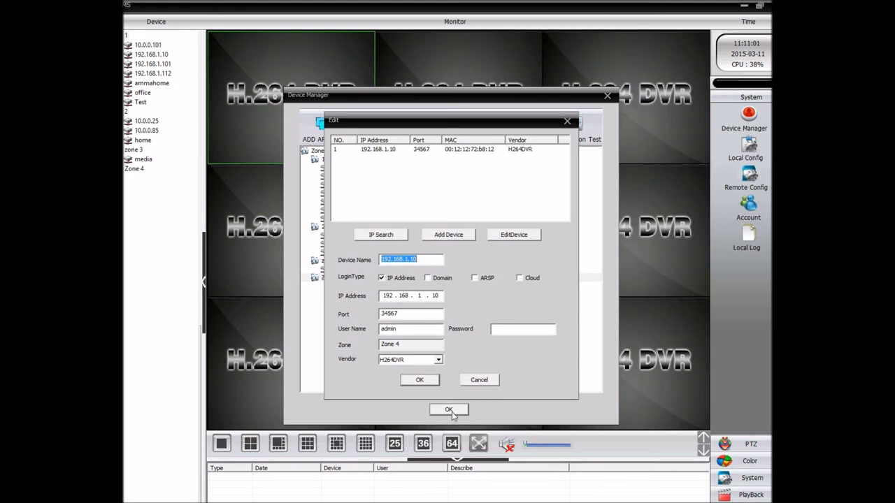
Step: Confirm adding the camera so 192.168.1.10 connects in the device list with channel CAM01
click(447, 410)
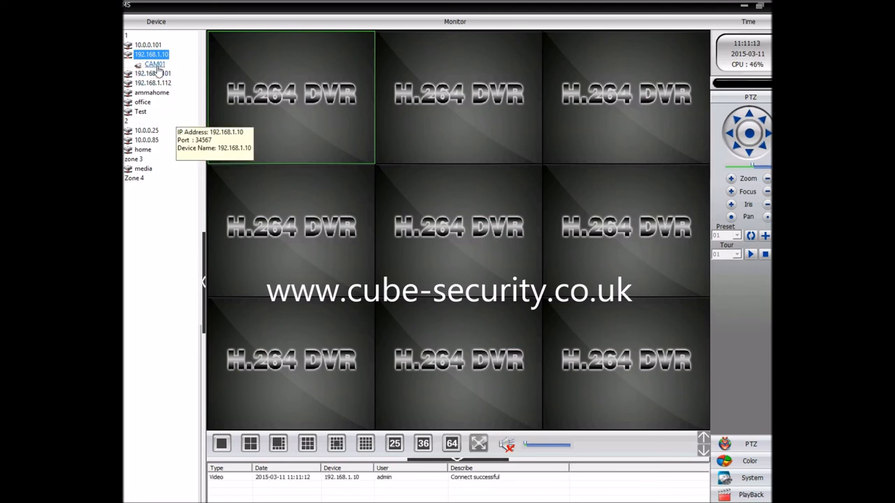
mouse_move(344, 150)
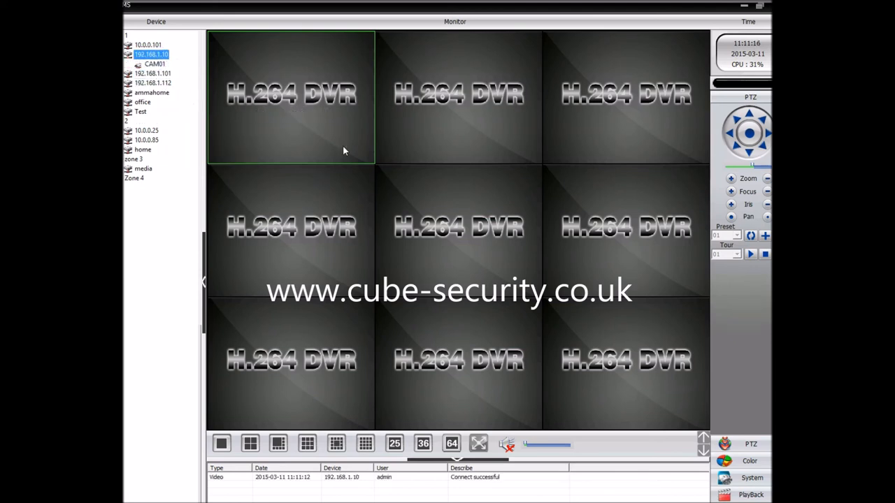